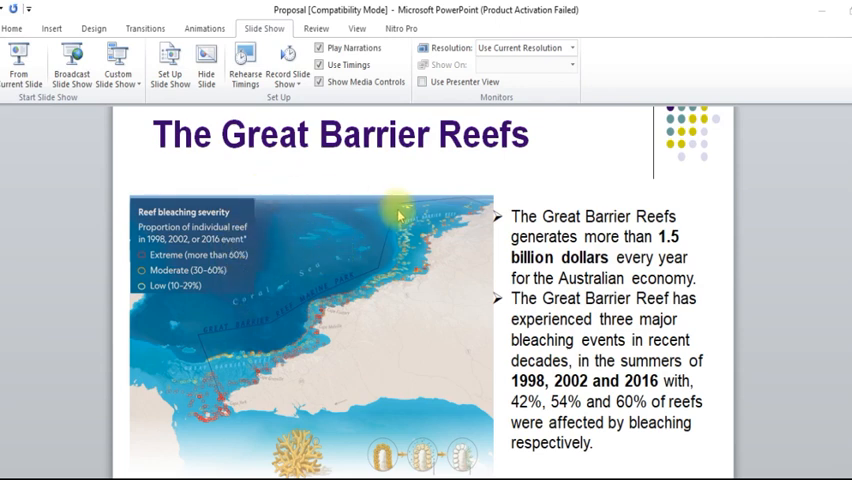
mouse_move(385, 336)
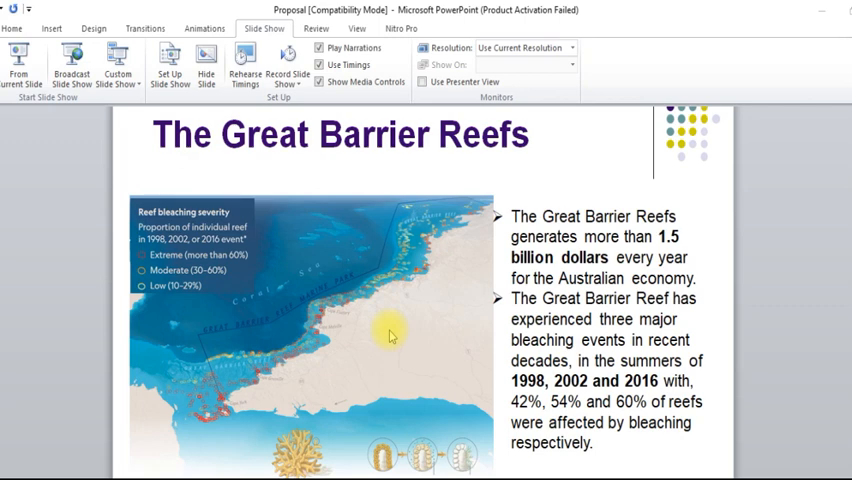
mouse_move(393, 335)
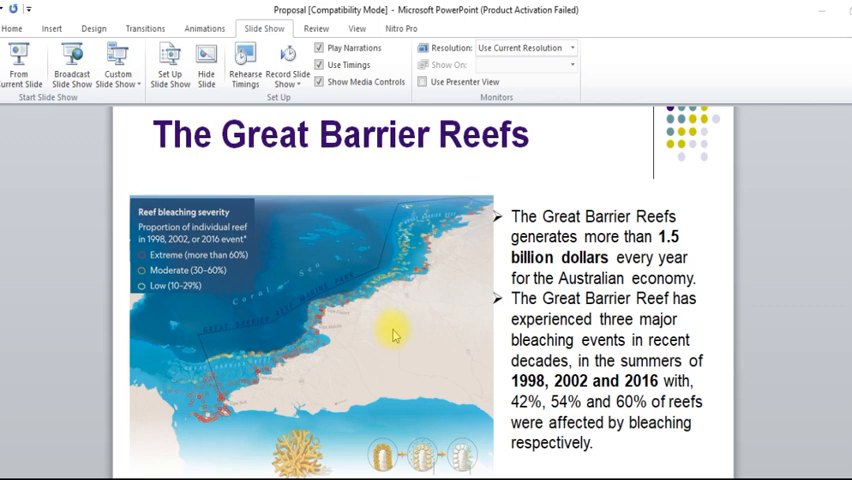
mouse_move(185, 409)
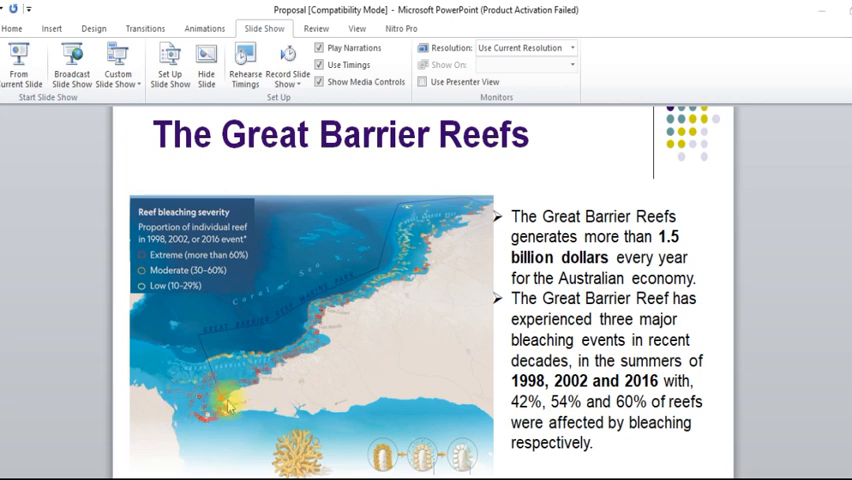
mouse_move(348, 352)
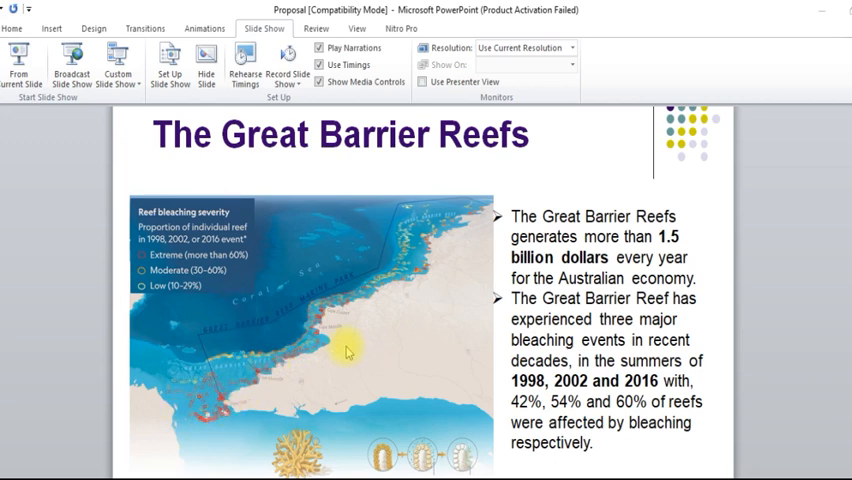
mouse_move(333, 328)
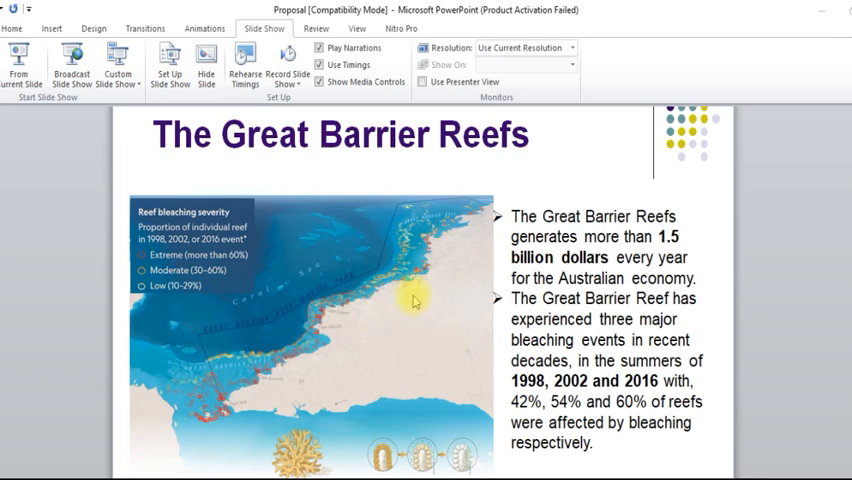
mouse_move(397, 360)
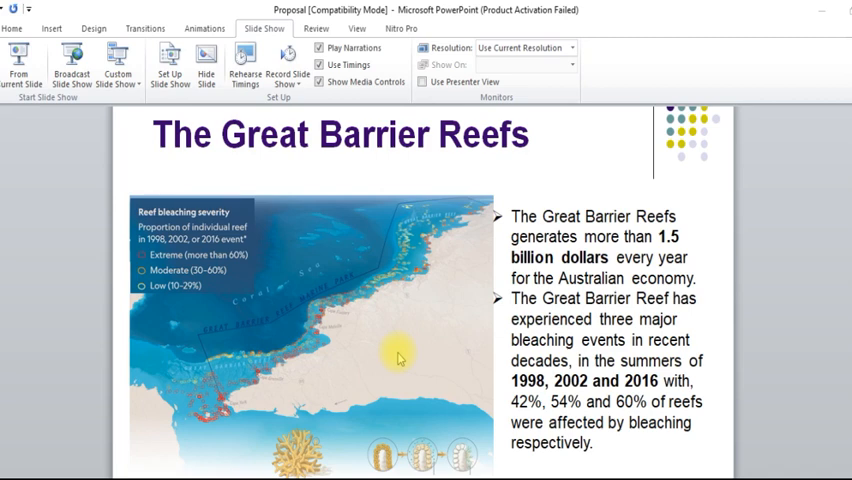
mouse_move(393, 329)
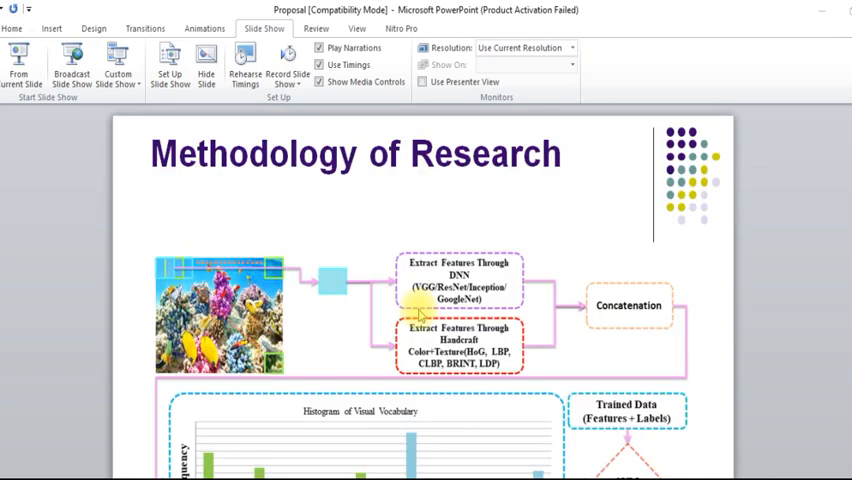
scroll(down, 3)
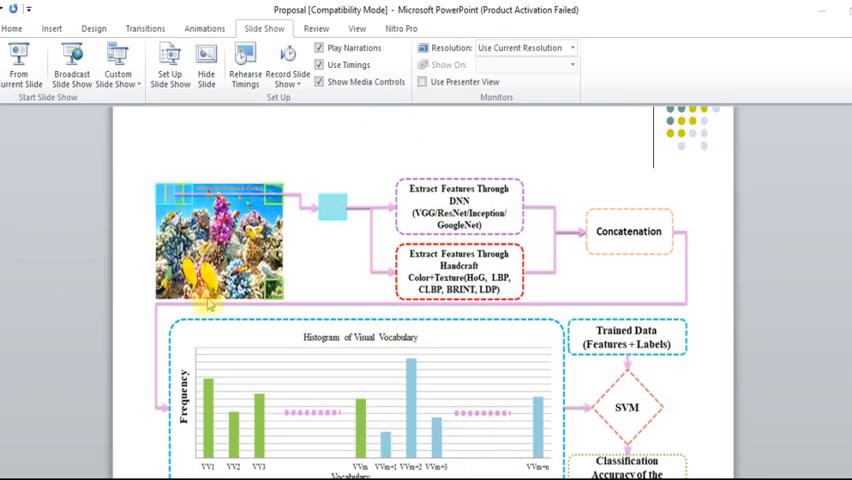
mouse_move(338, 157)
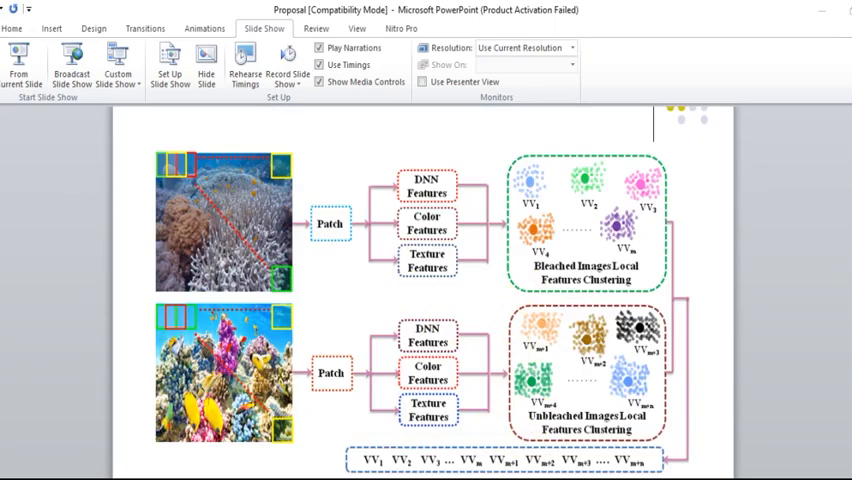
mouse_move(562, 317)
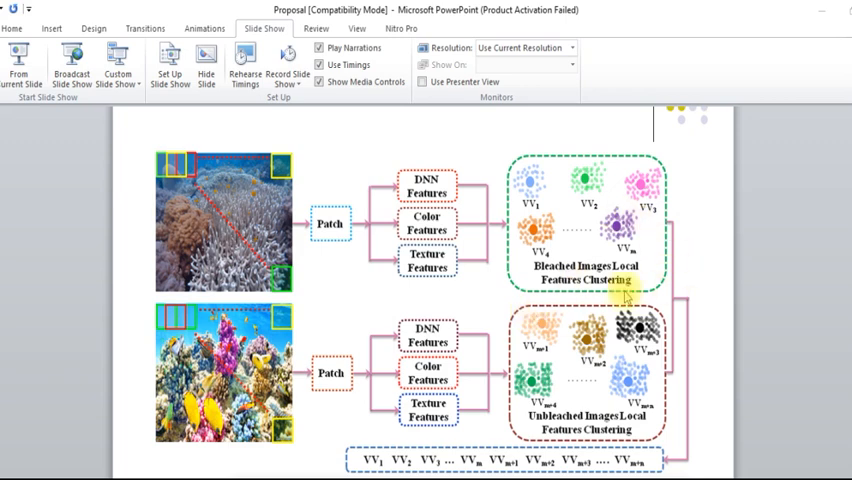
mouse_move(644, 420)
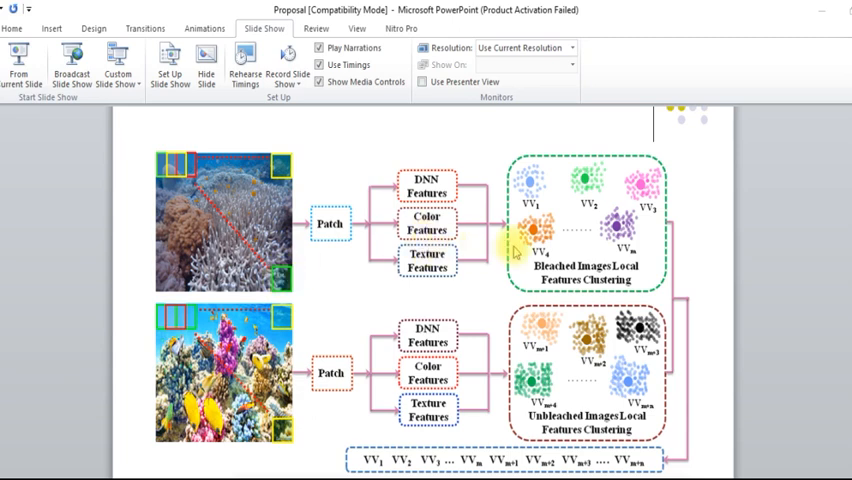
mouse_move(610, 175)
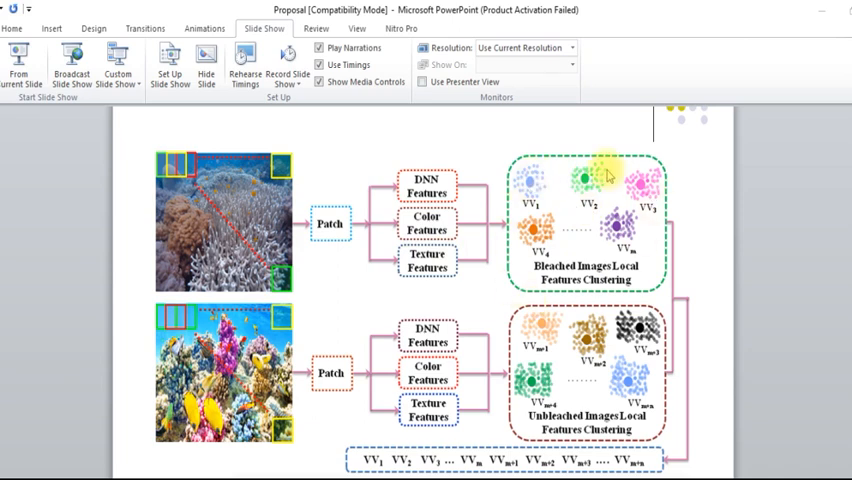
mouse_move(640, 250)
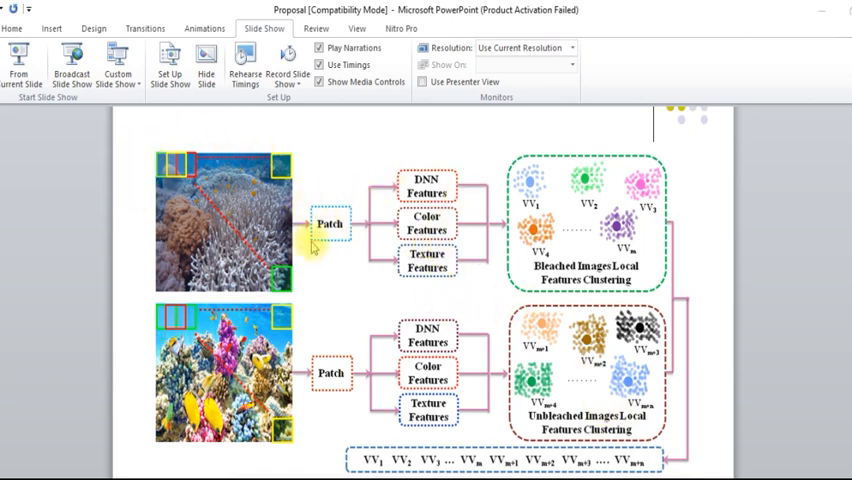
mouse_move(308, 305)
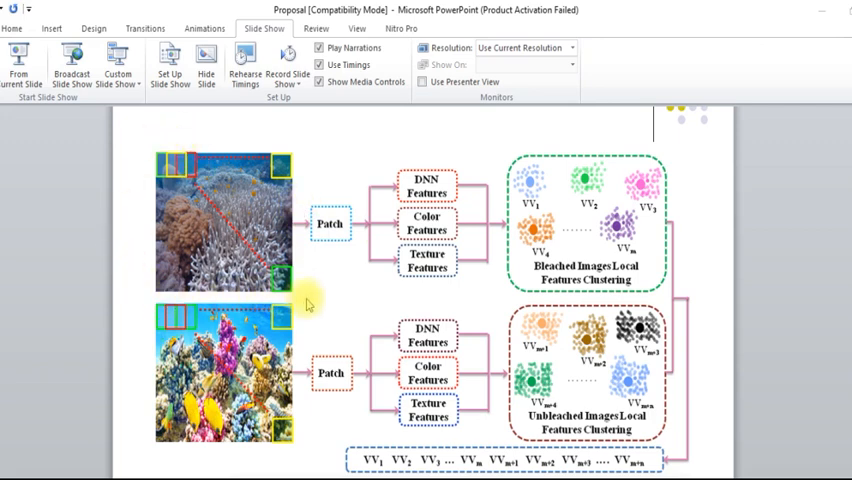
mouse_move(165, 305)
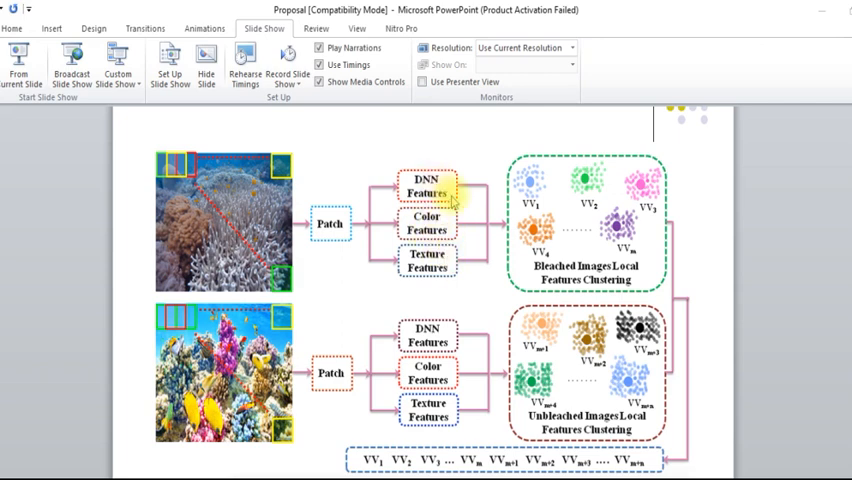
mouse_move(498, 203)
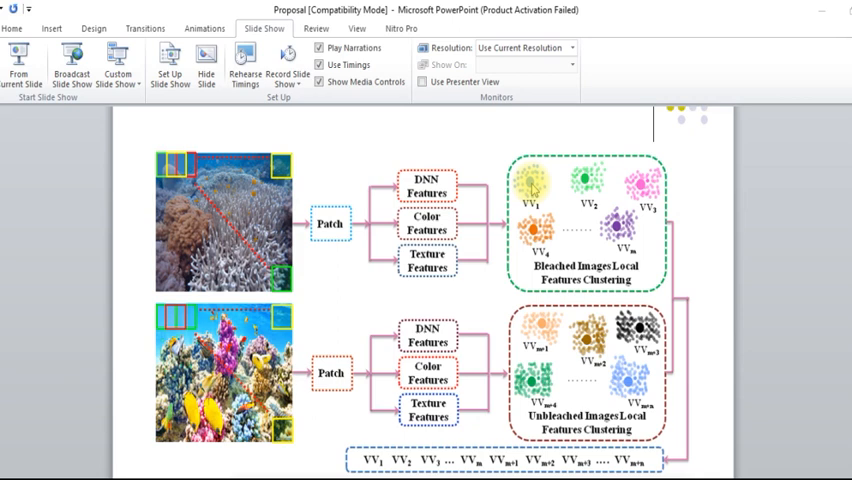
mouse_move(525, 172)
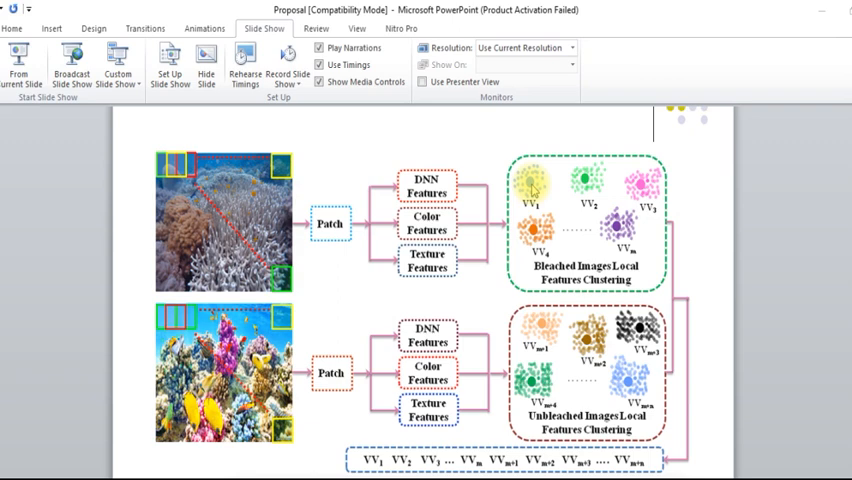
mouse_move(592, 208)
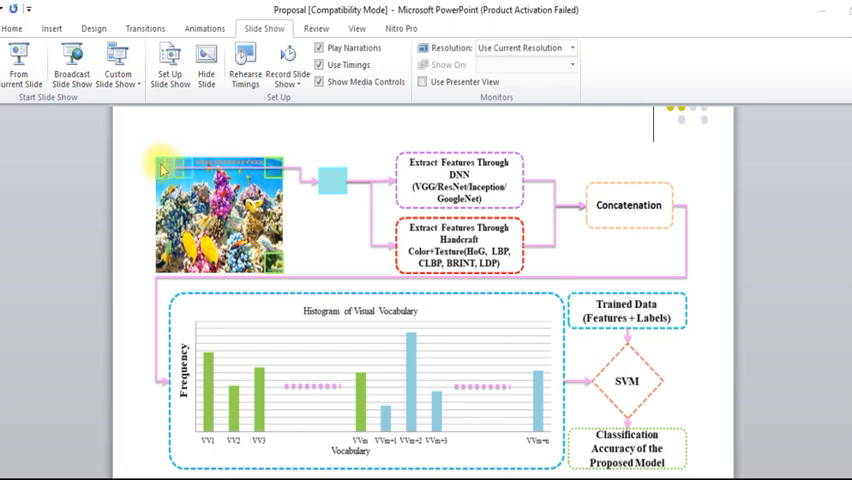
mouse_move(162, 178)
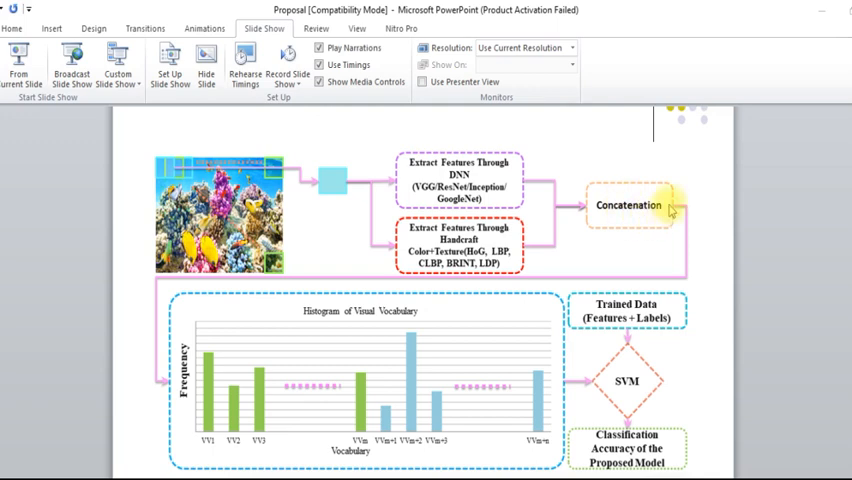
mouse_move(675, 210)
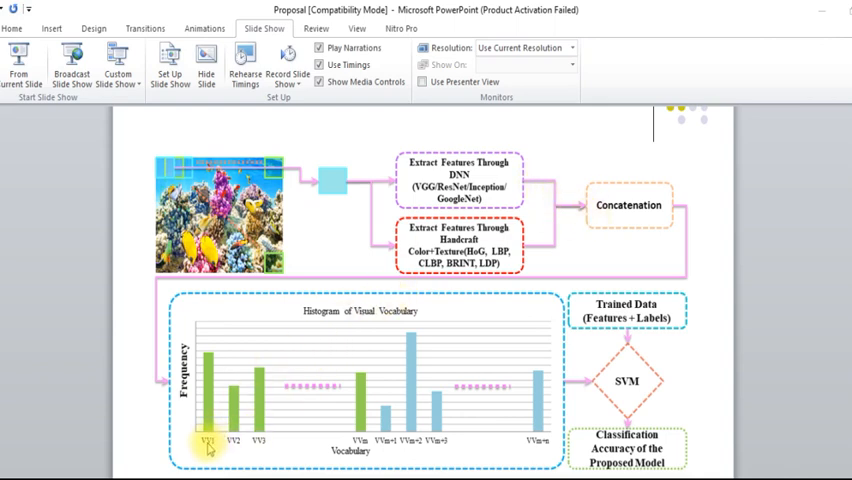
mouse_move(577, 221)
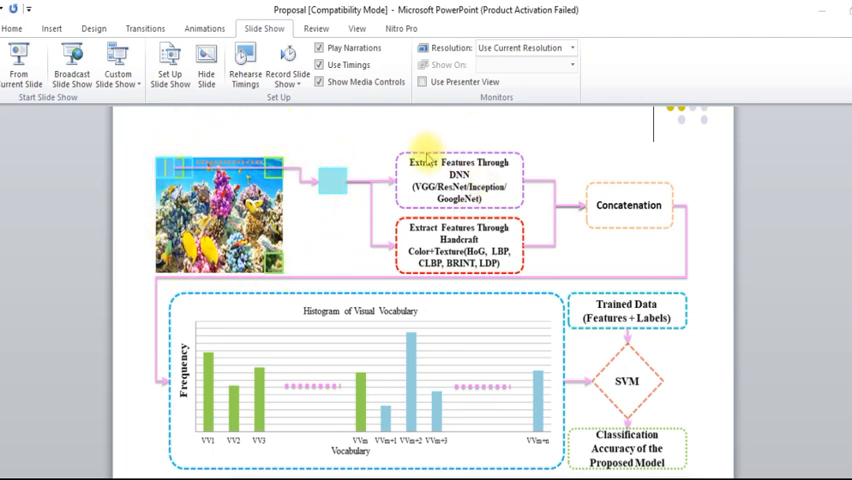
mouse_move(205, 455)
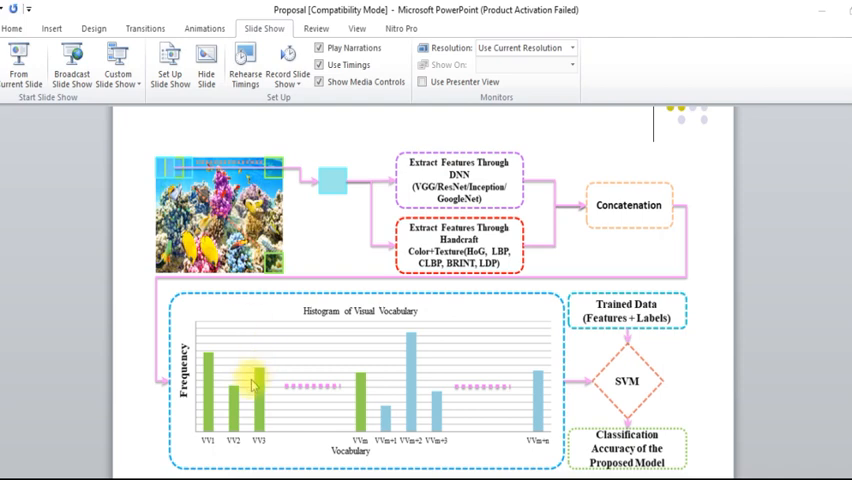
mouse_move(315, 443)
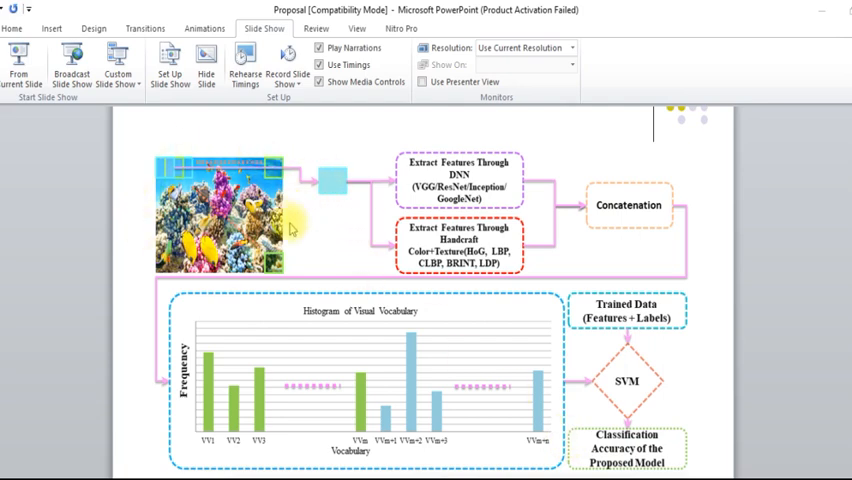
mouse_move(628, 385)
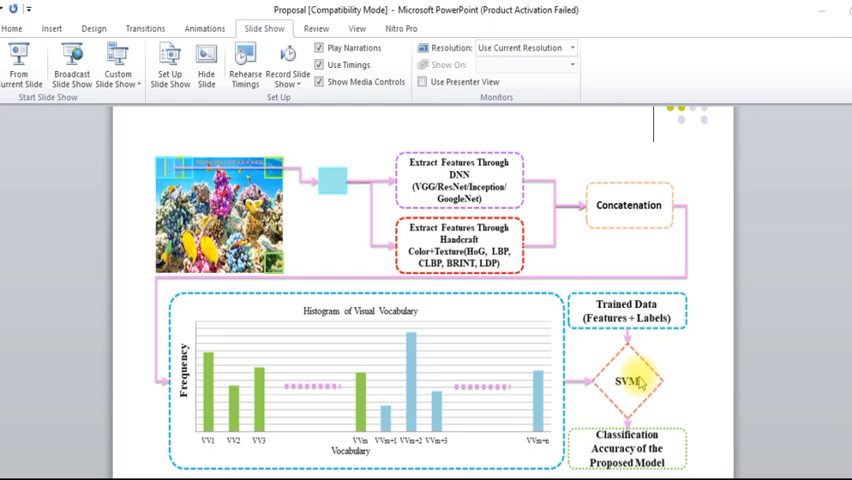
mouse_move(645, 313)
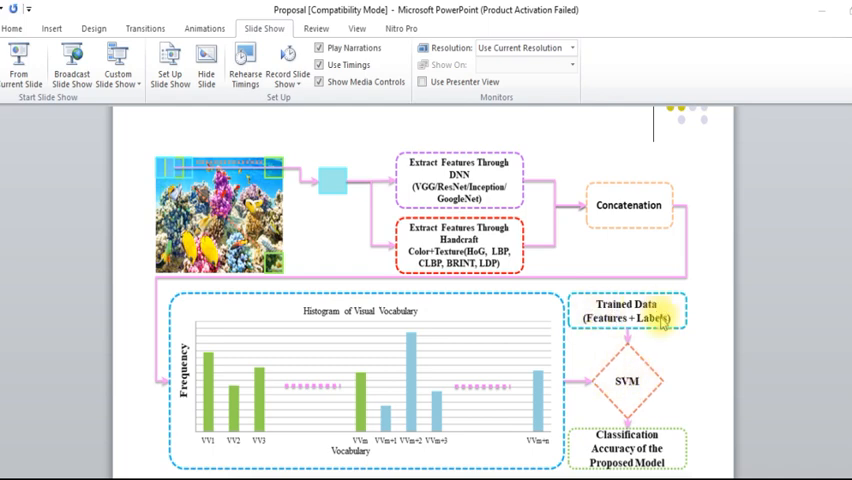
mouse_move(642, 330)
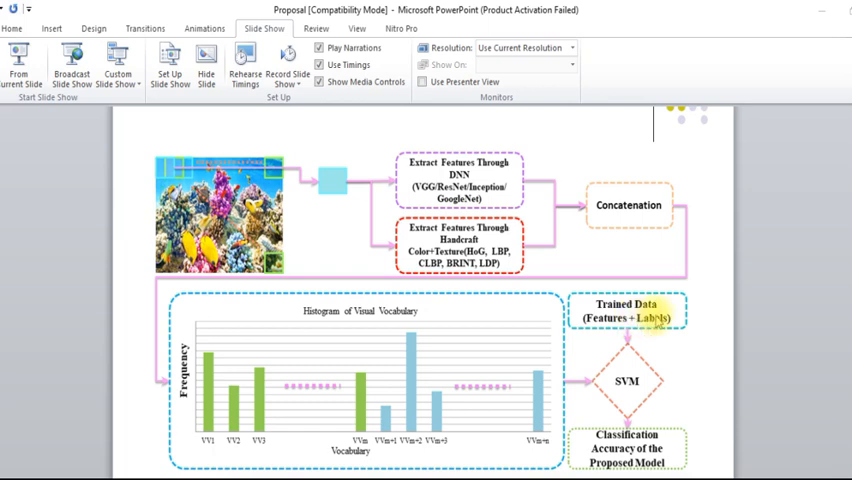
mouse_move(589, 358)
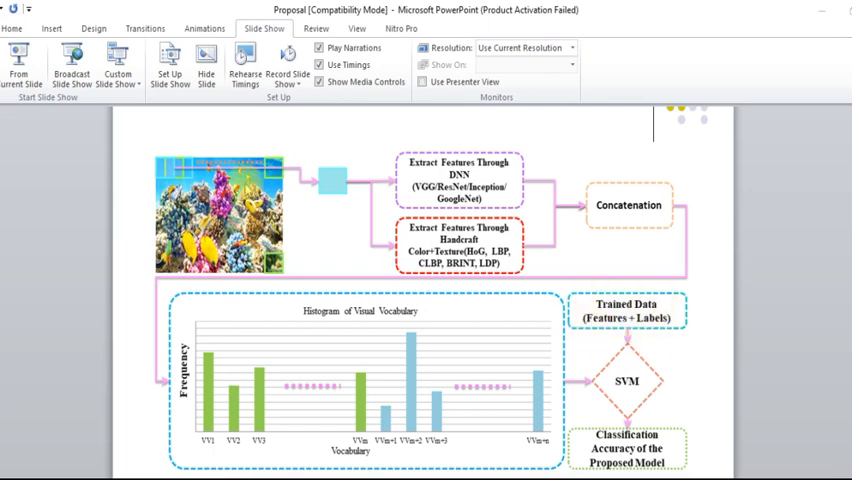
mouse_move(453, 417)
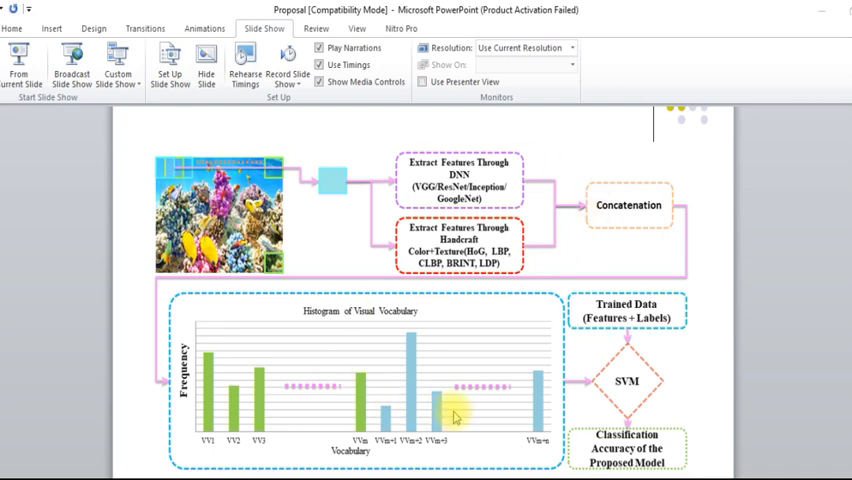